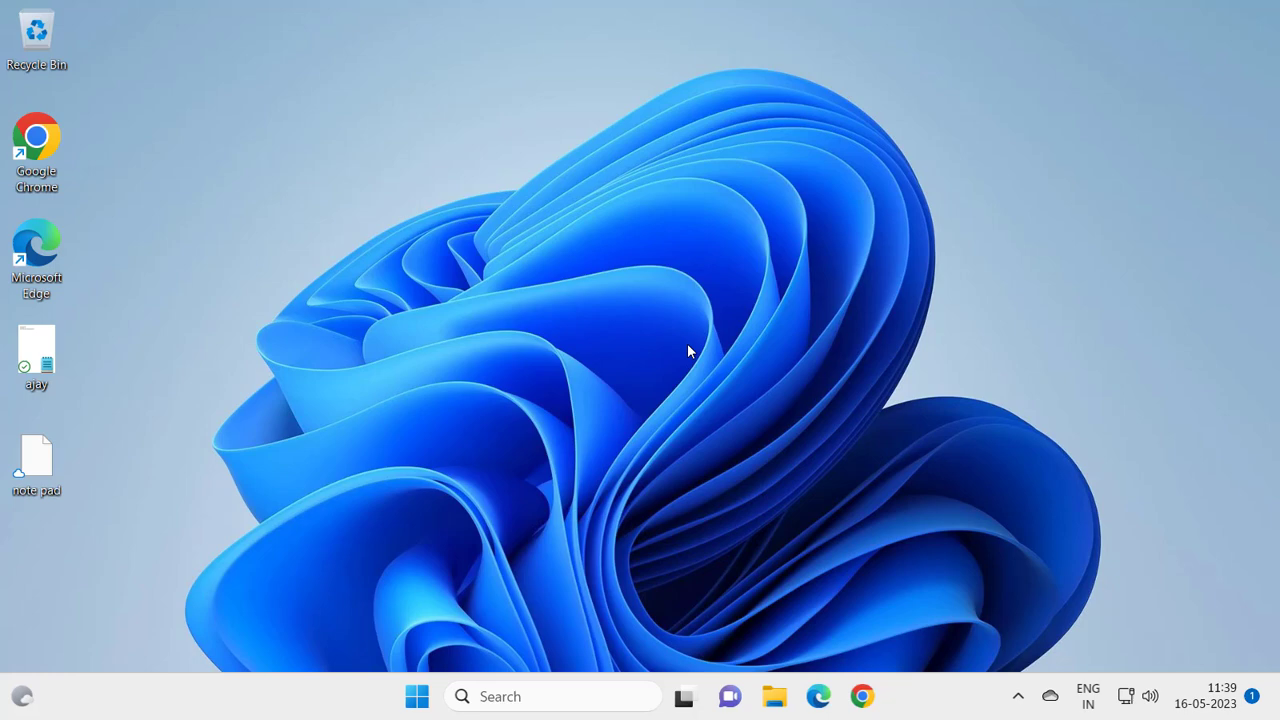
{"action": "mouse_move", "coordinate": [668, 550]}
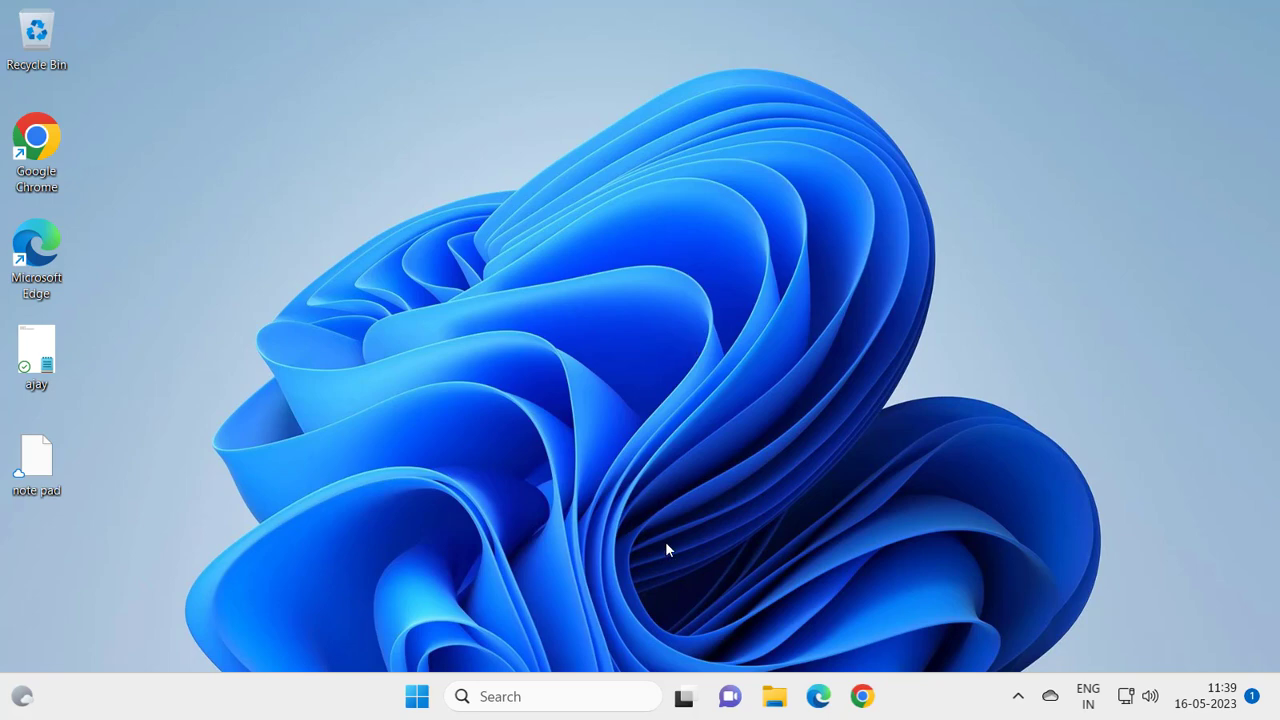
- Restart the PC from the Start menu's Power button options
{"action": "left_click", "coordinate": [417, 696]}
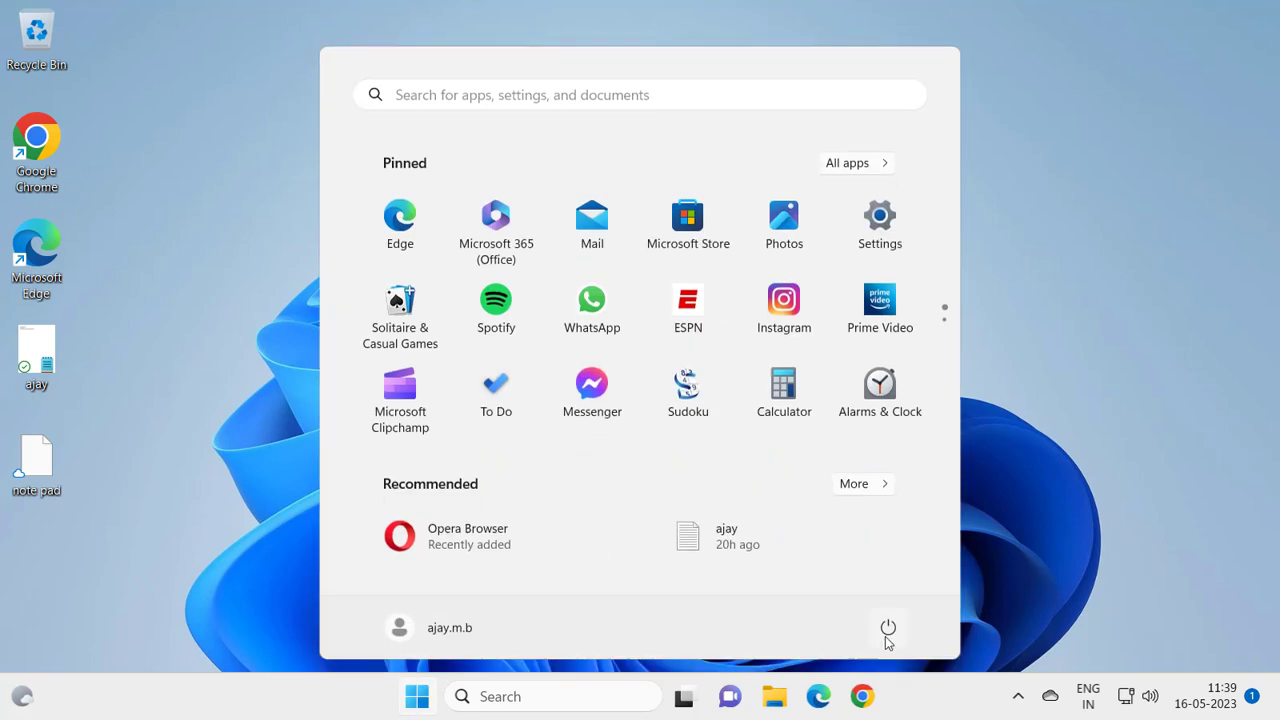
{"action": "left_click", "coordinate": [887, 628]}
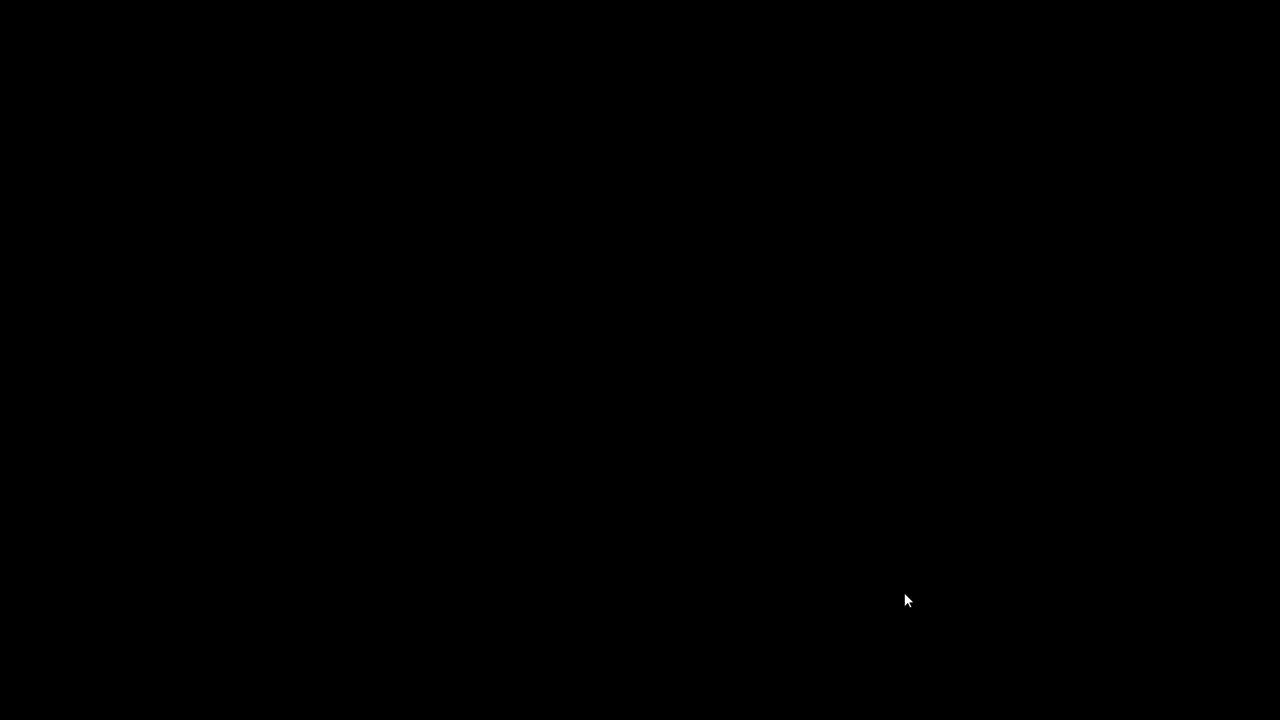